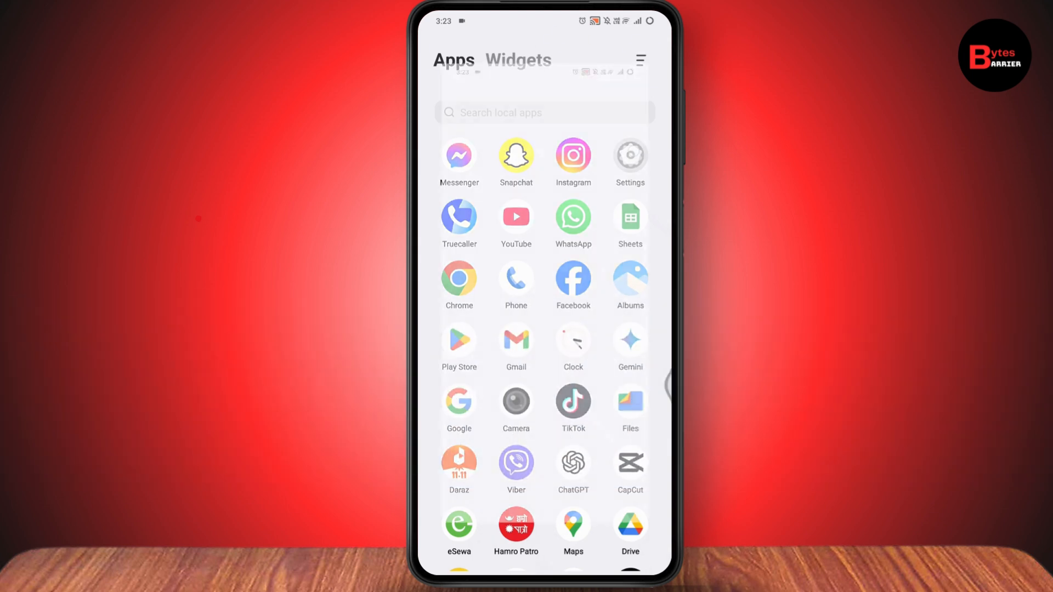
# - Search Settings for 'wifi' to reach the Developer options networking results
pyautogui.click(629, 154)
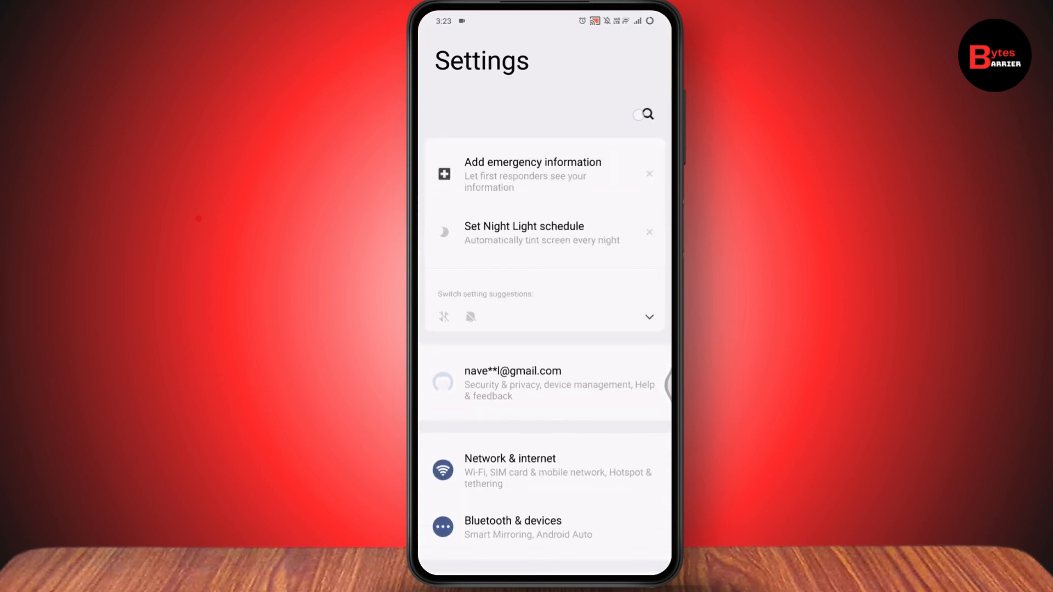
pyautogui.click(643, 113)
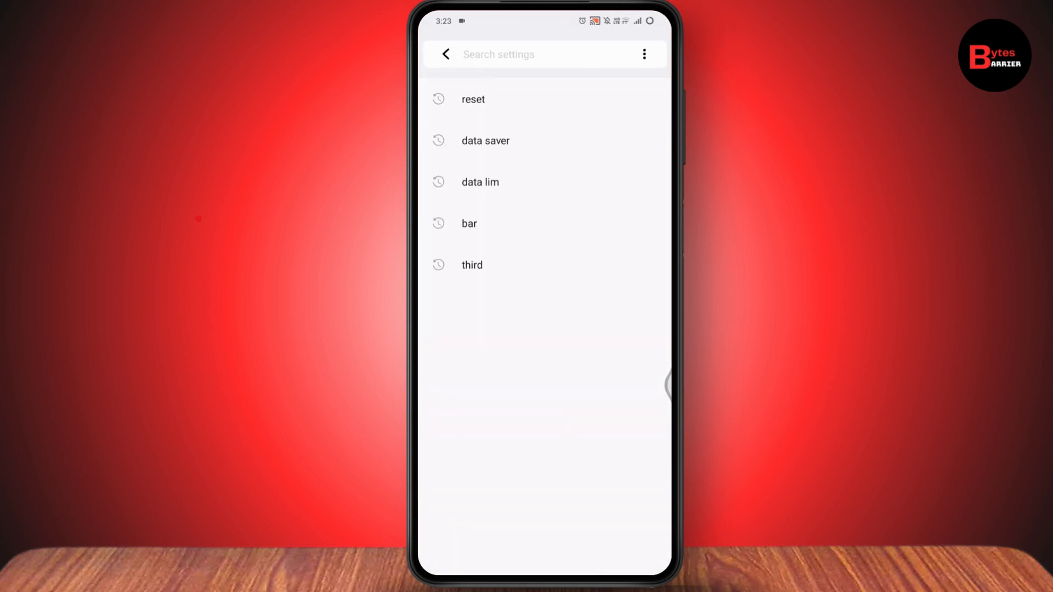
pyautogui.write('wifi')
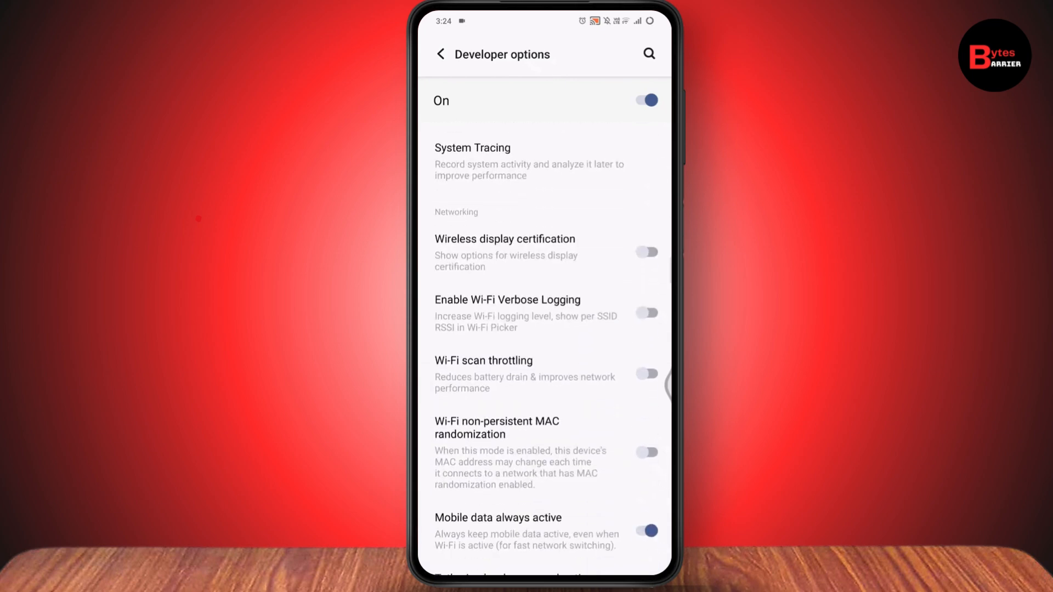
# - Enable the Wi-Fi scan throttling toggle and go back to the Settings home page
pyautogui.click(645, 374)
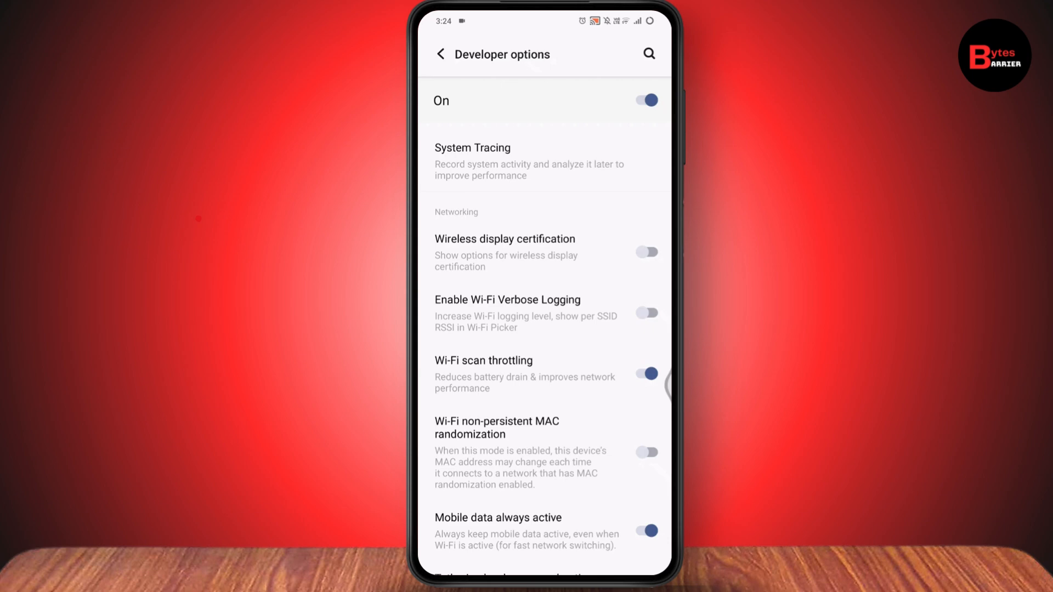
pyautogui.click(441, 55)
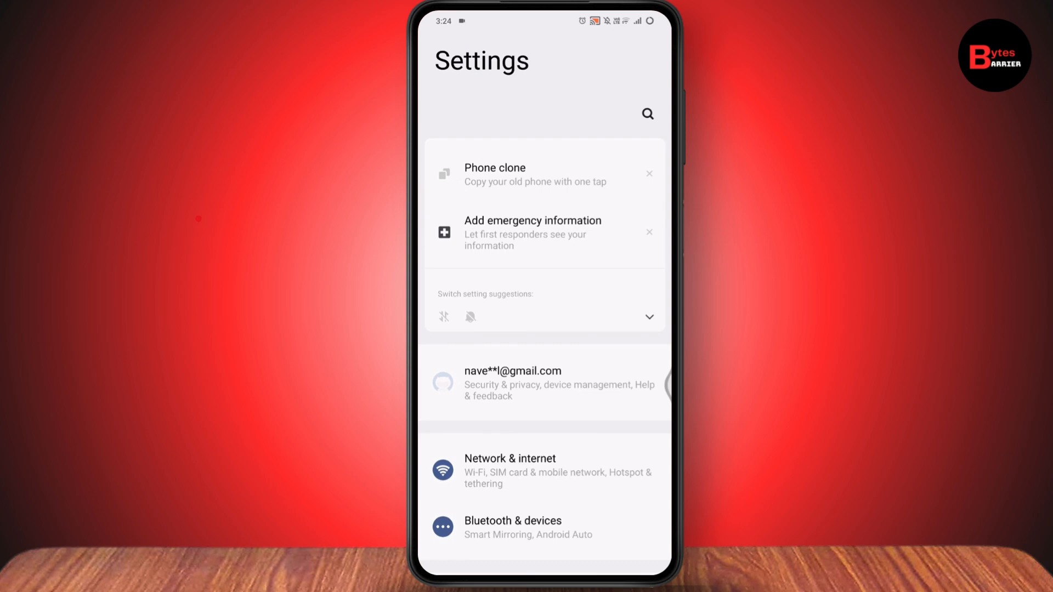
# - Reach the Select Private DNS Mode dialog from Network & internet
pyautogui.scroll(-3)
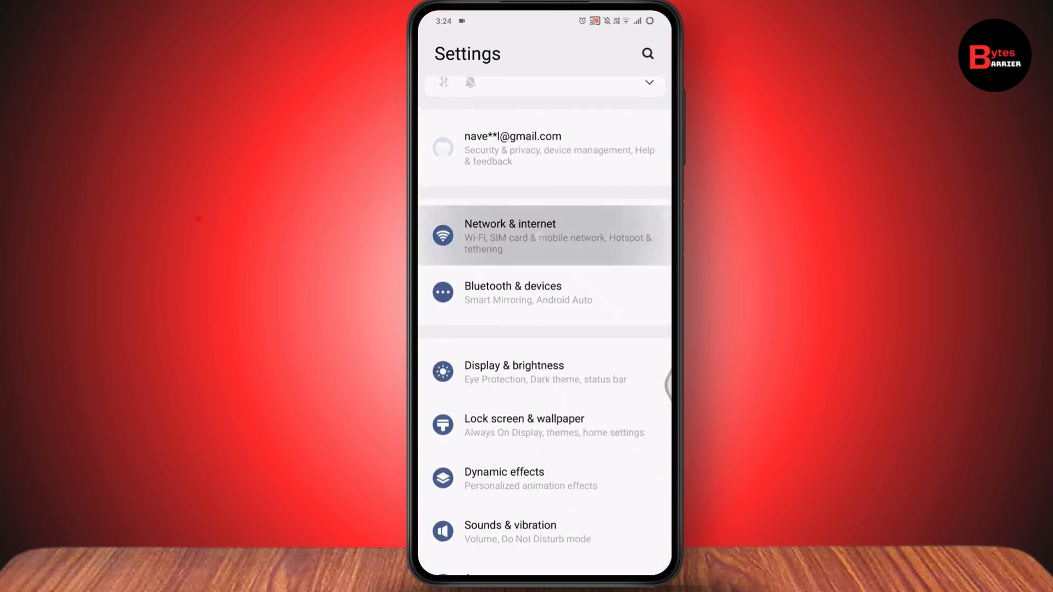
pyautogui.click(545, 236)
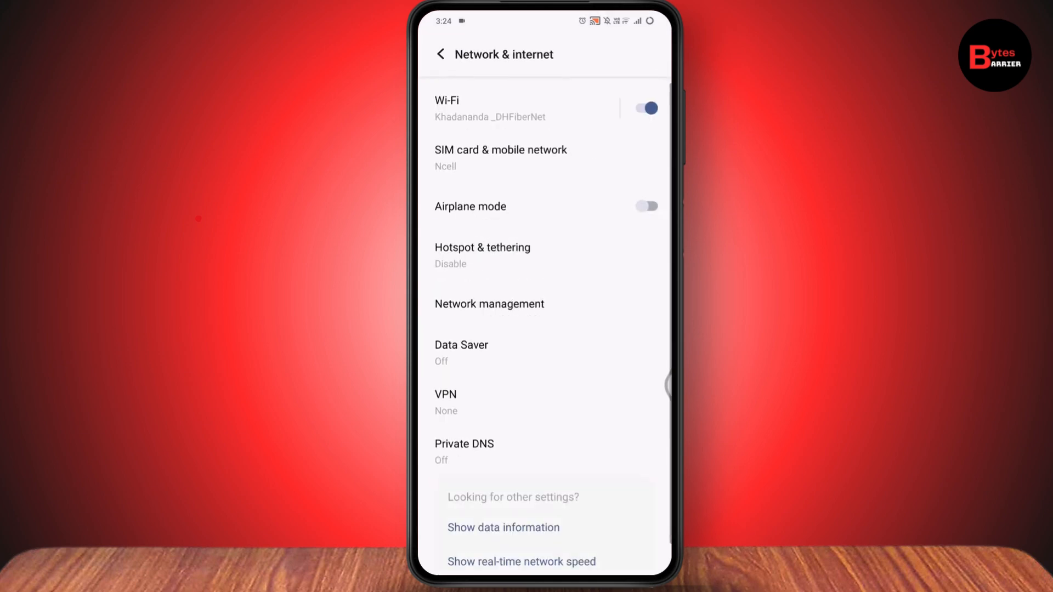
pyautogui.click(465, 451)
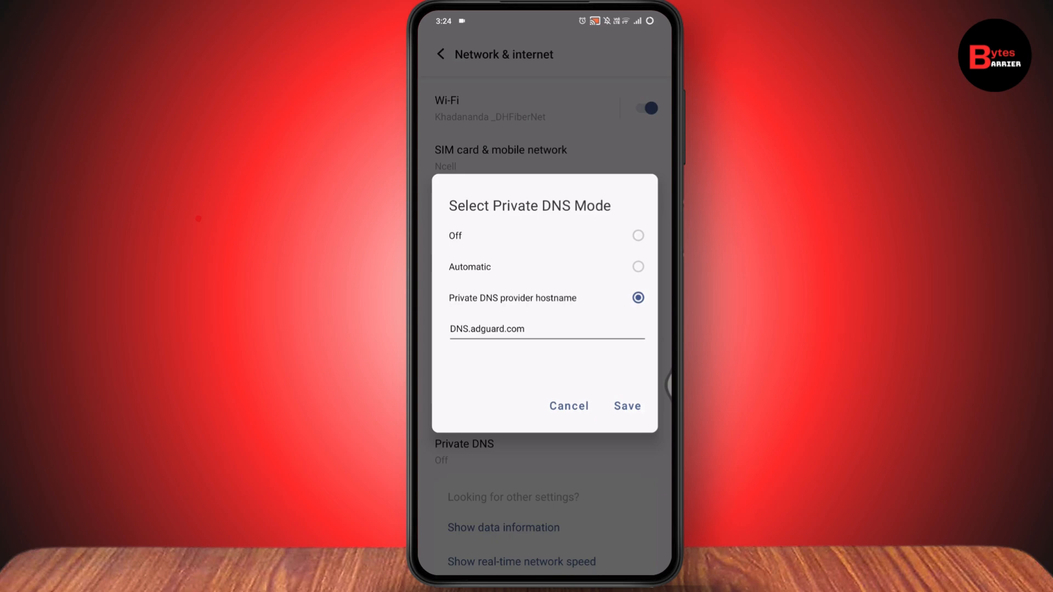
# - Set the Private DNS provider hostname to 'cloudflare.com' and save it
pyautogui.click(547, 329)
pyautogui.write('1.1.1.1')
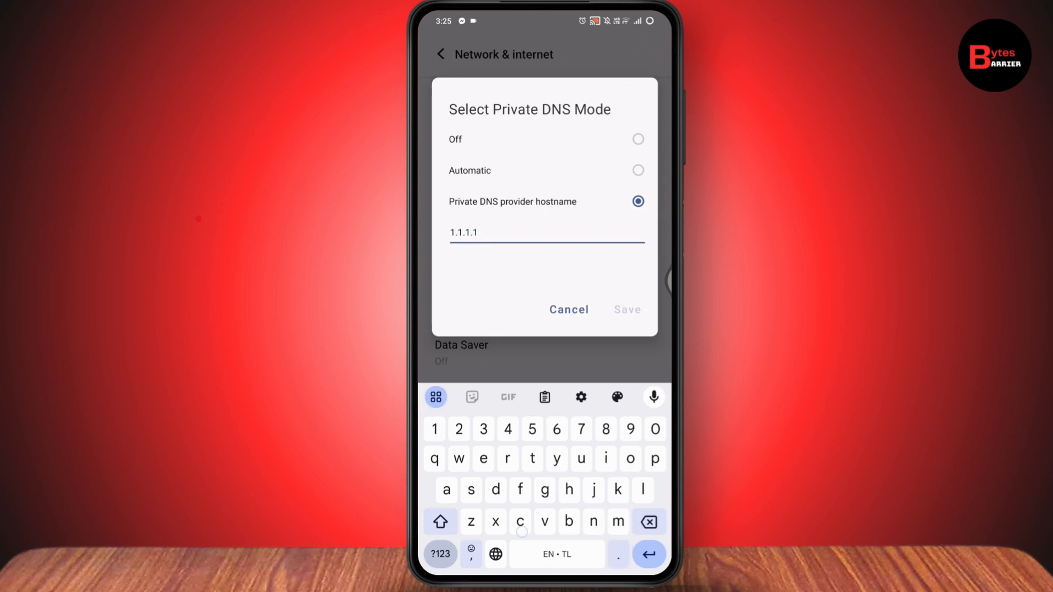
pyautogui.write('cloudflare.com')
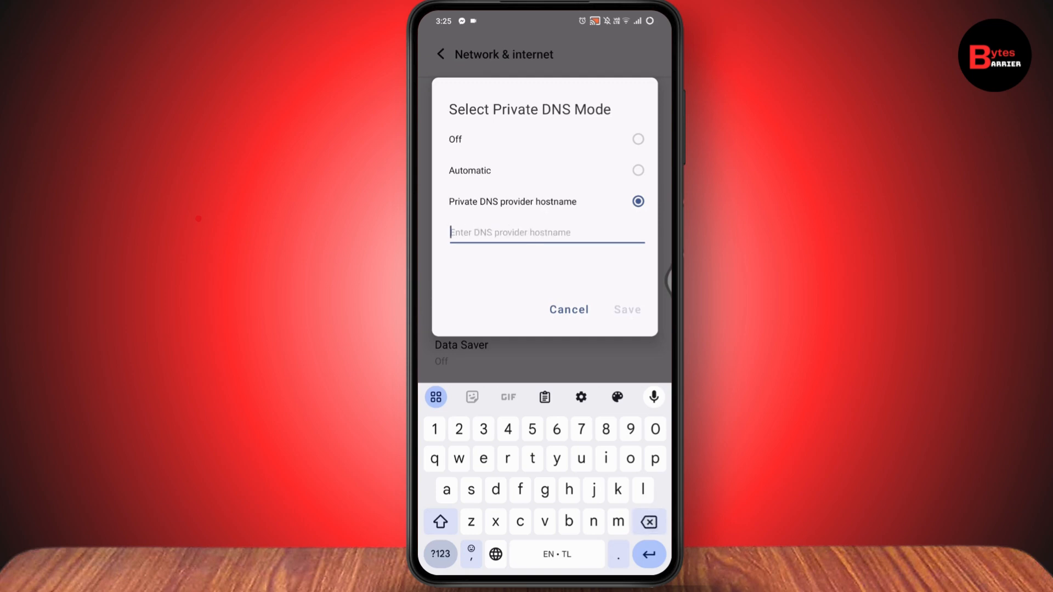
pyautogui.click(652, 397)
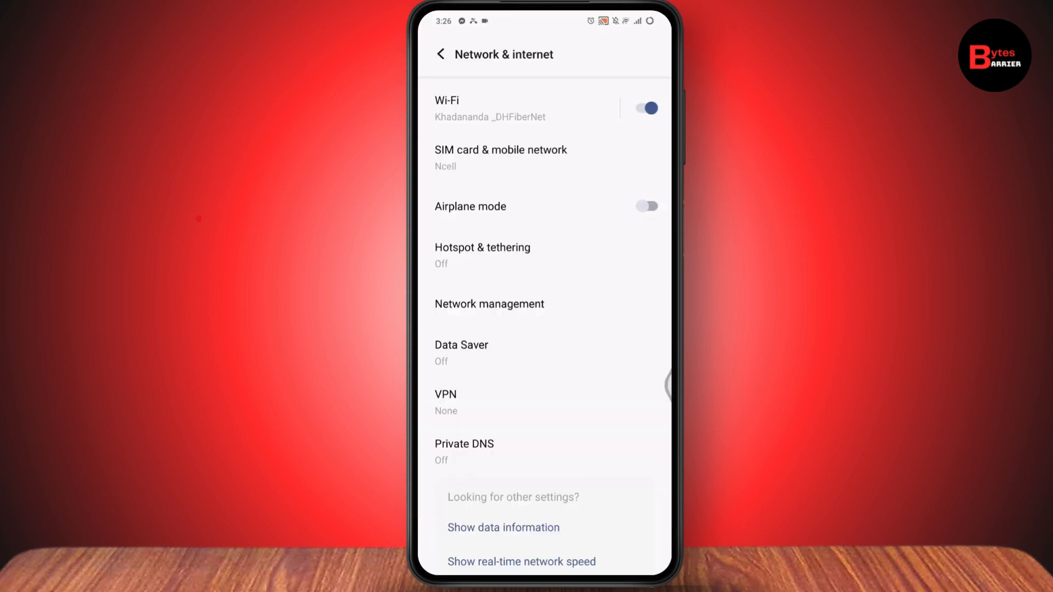
# - Search Settings for 'reset' and reach the Reset Wi-Fi, mobile & Bluetooth page
pyautogui.click(441, 55)
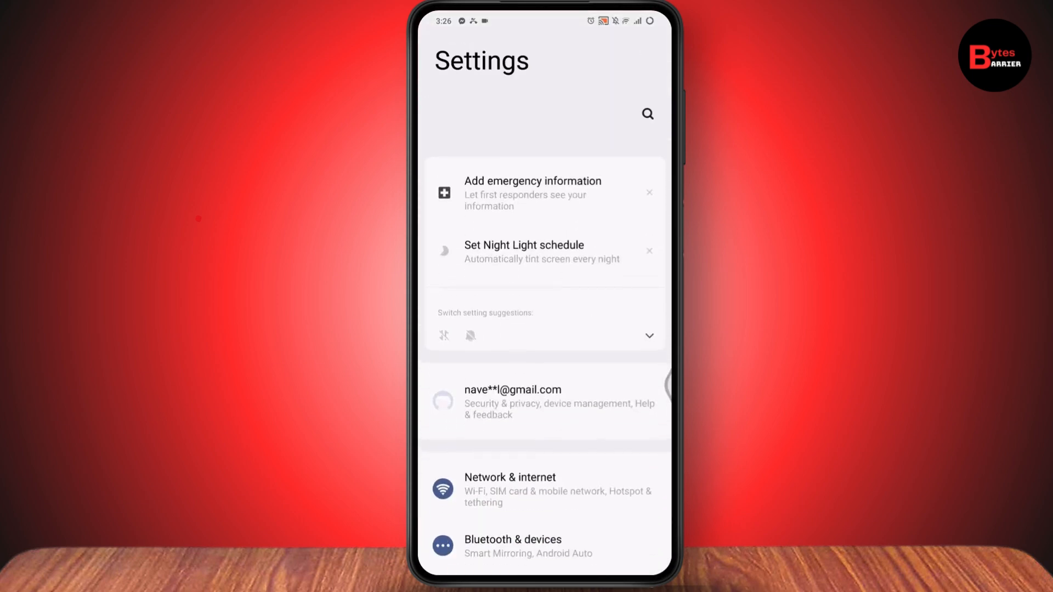
pyautogui.write('reset')
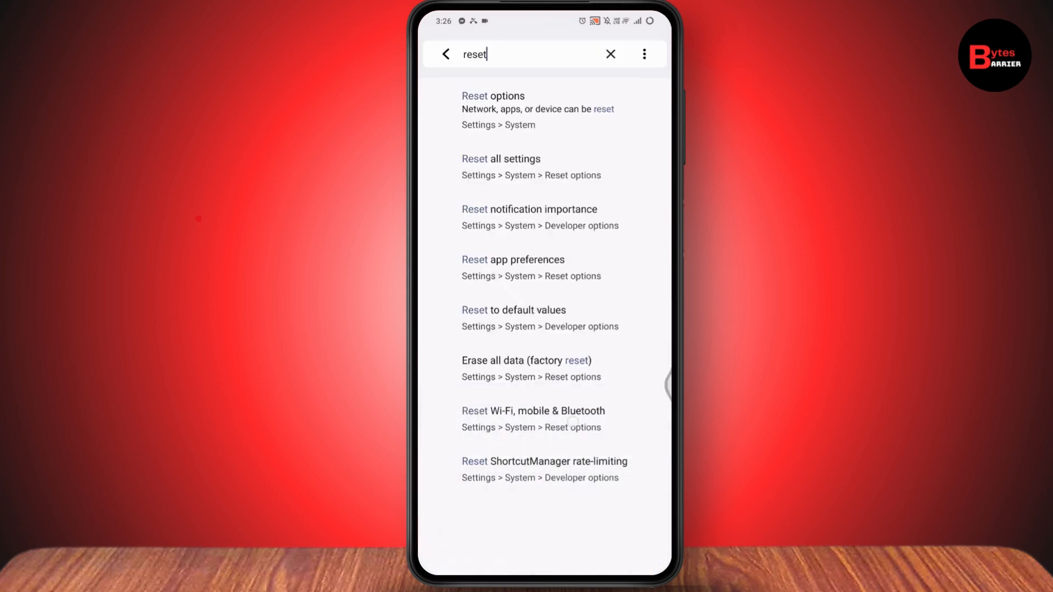
pyautogui.click(493, 110)
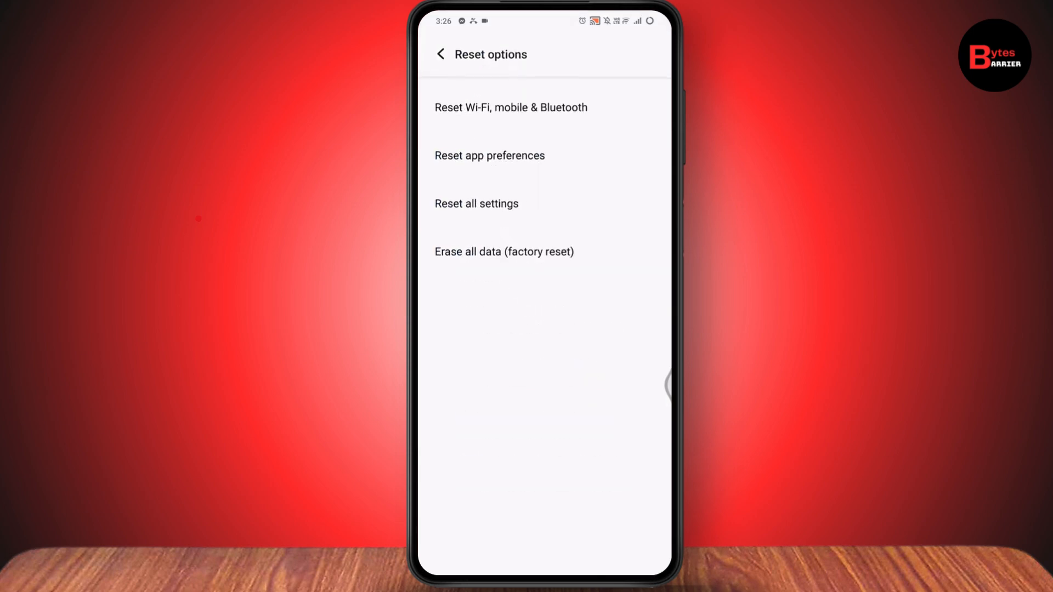
pyautogui.click(510, 108)
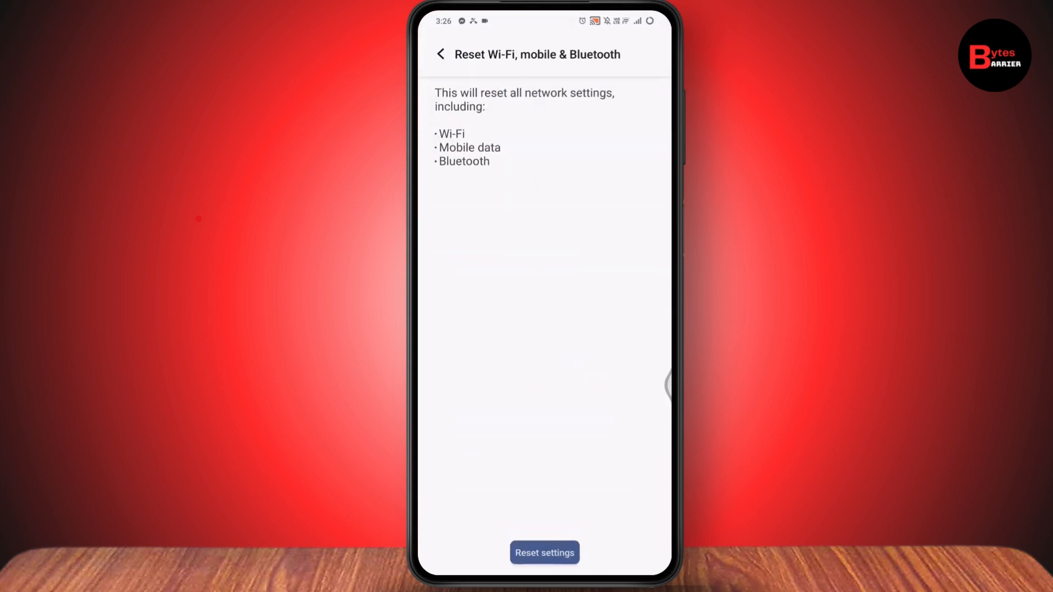